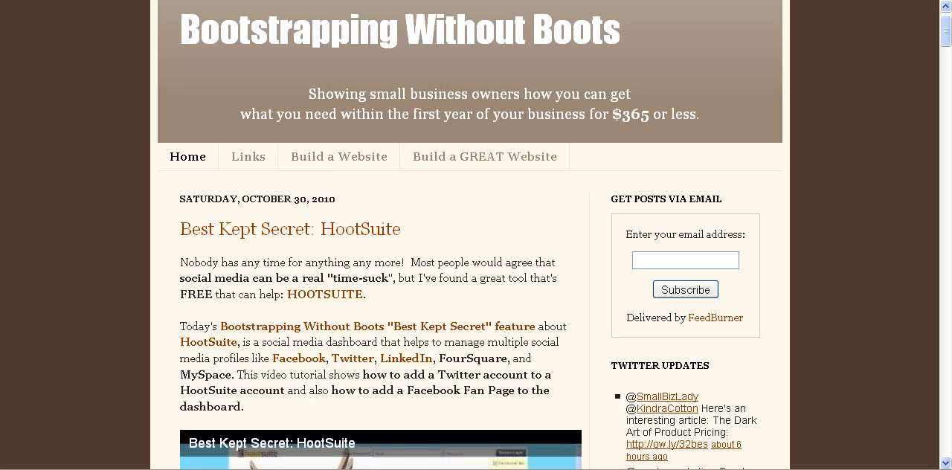
pyautogui.moveTo(321, 268)
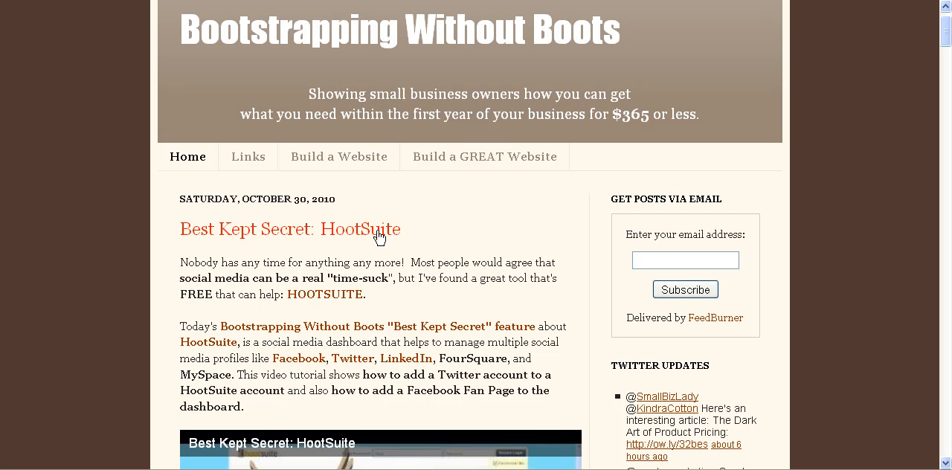
pyautogui.moveTo(403, 245)
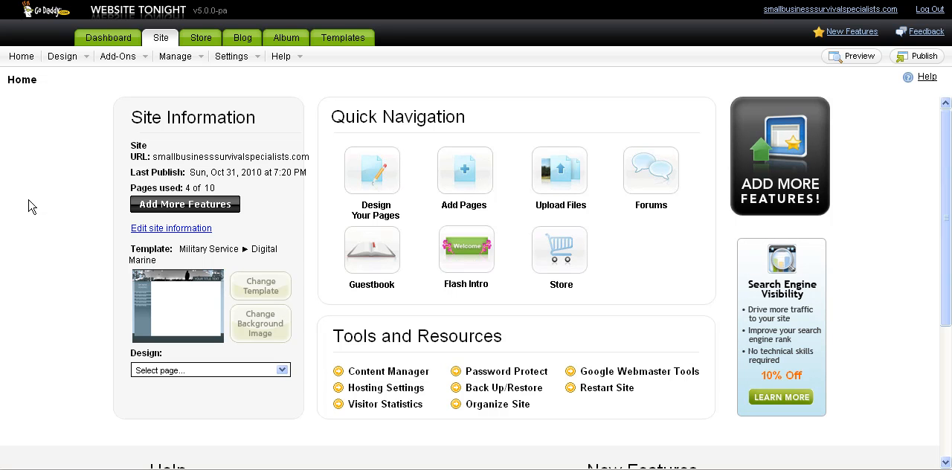
pyautogui.moveTo(68, 235)
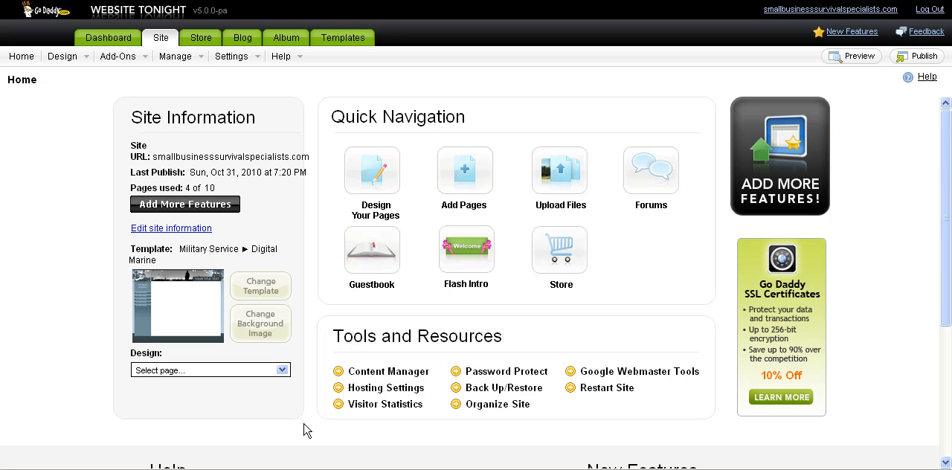
pyautogui.moveTo(354, 462)
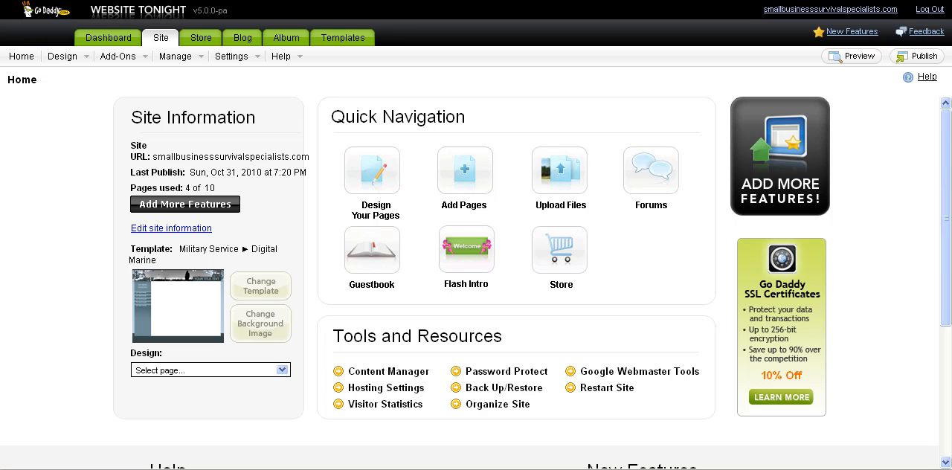
pyautogui.moveTo(286, 152)
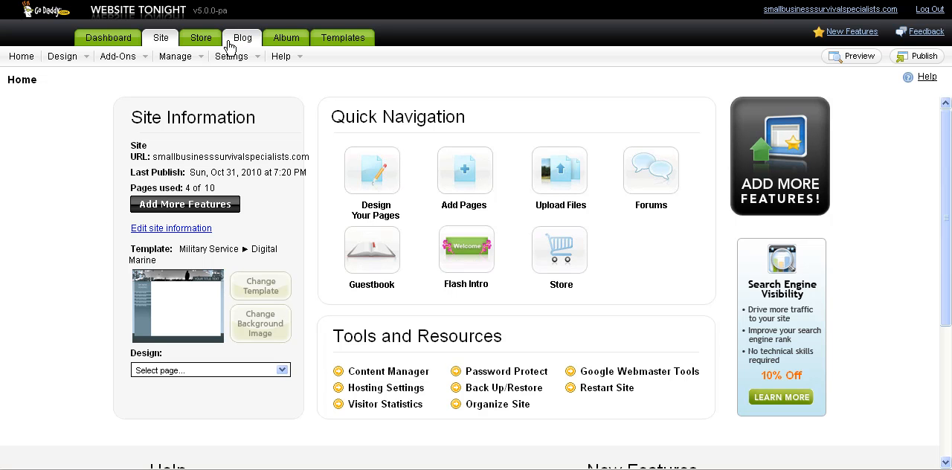
pyautogui.moveTo(412, 283)
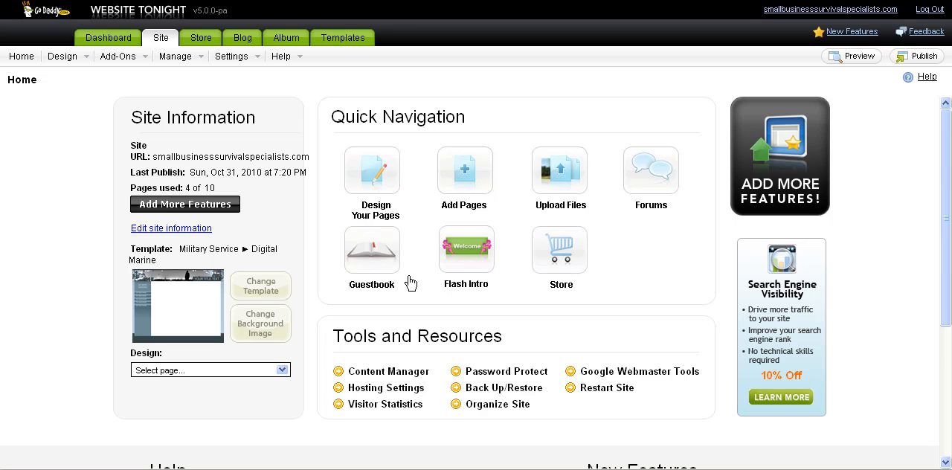
pyautogui.moveTo(605, 256)
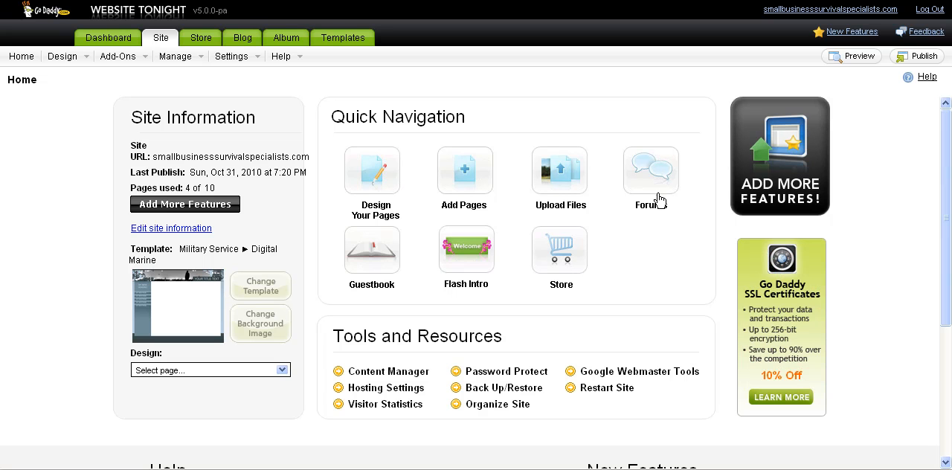
pyautogui.moveTo(467, 259)
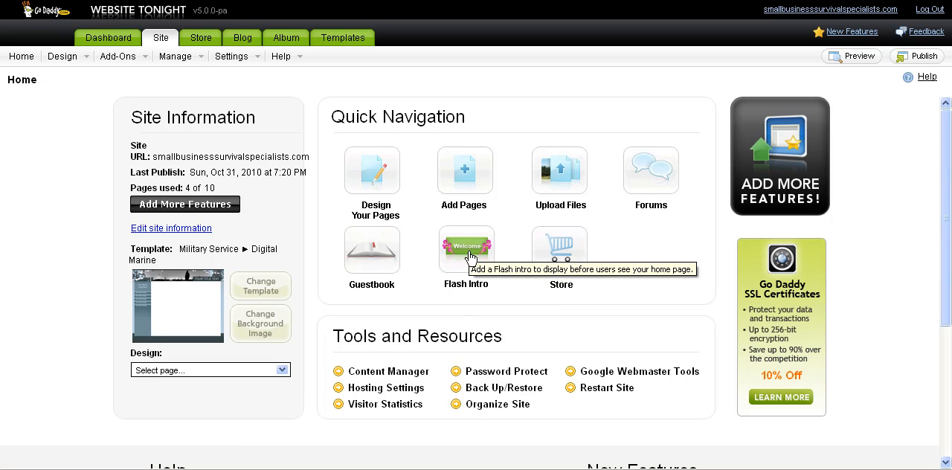
# Review the Flash Intro settings with the Business 2 intro applied, then open Templates
pyautogui.click(466, 250)
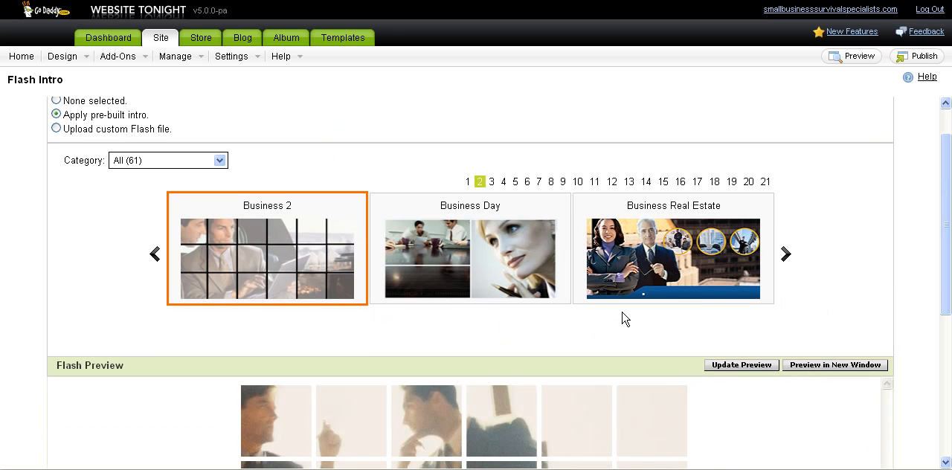
pyautogui.moveTo(288, 196)
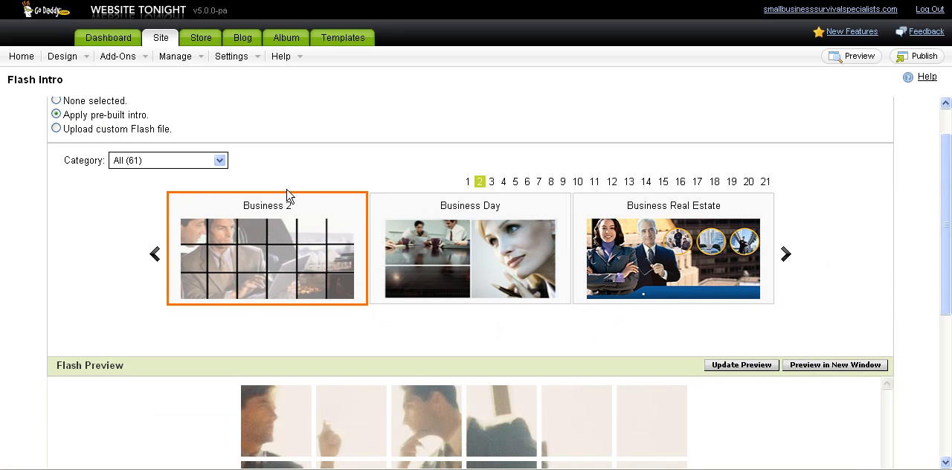
pyautogui.moveTo(677, 345)
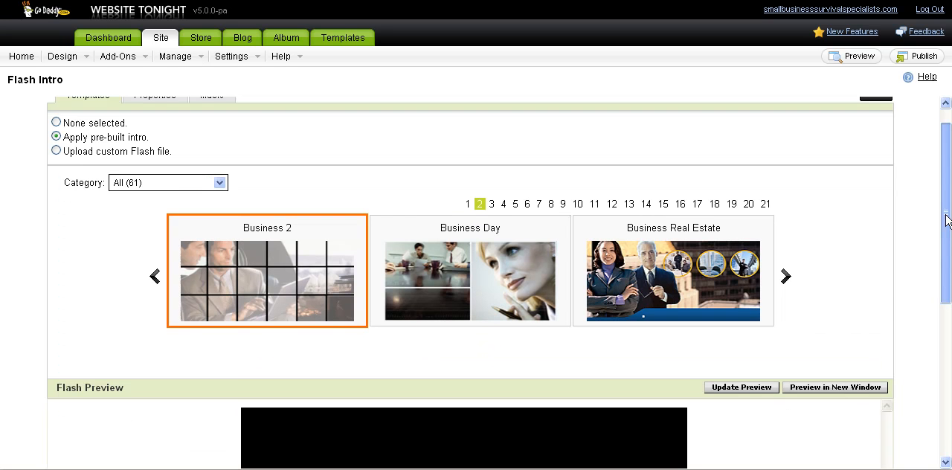
pyautogui.scroll(-3)
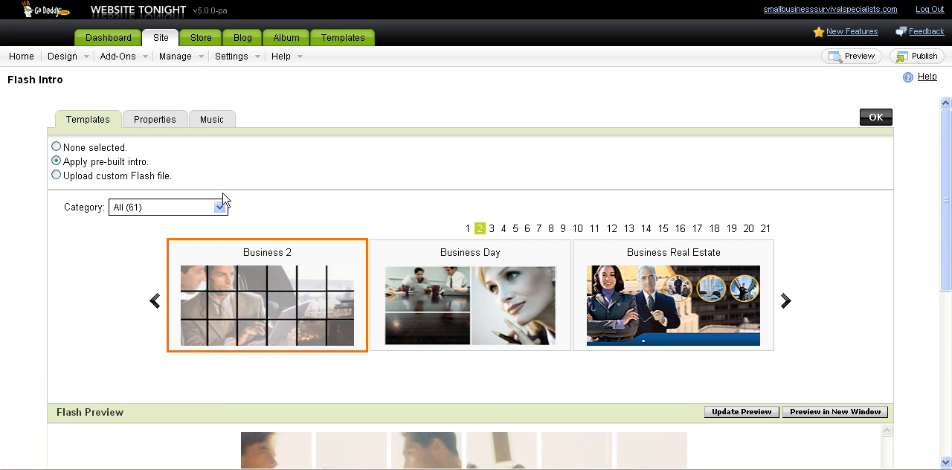
pyautogui.moveTo(122, 184)
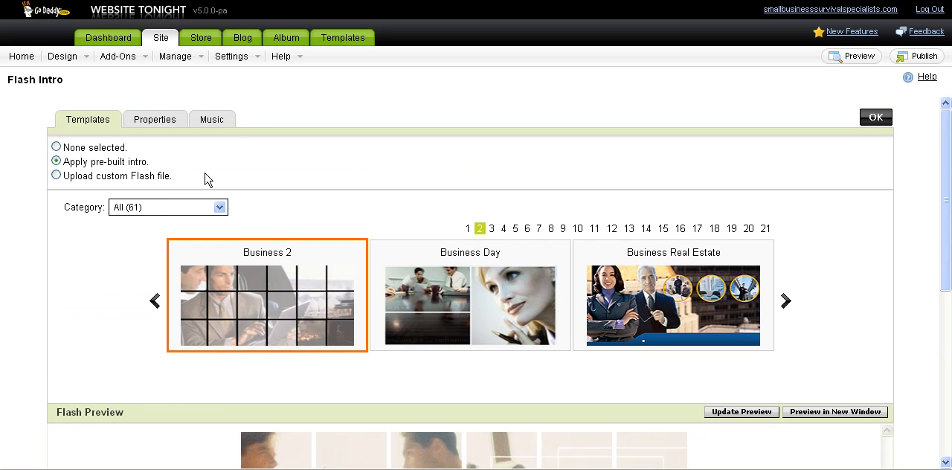
pyautogui.moveTo(179, 165)
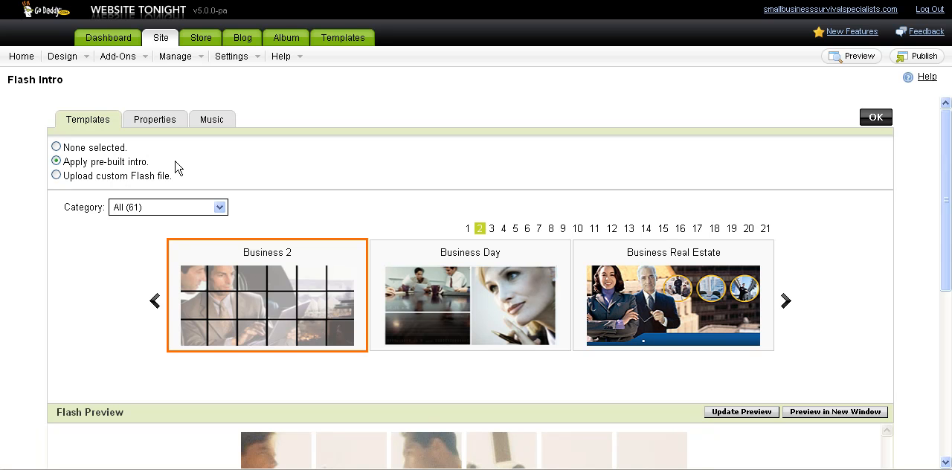
pyautogui.moveTo(190, 156)
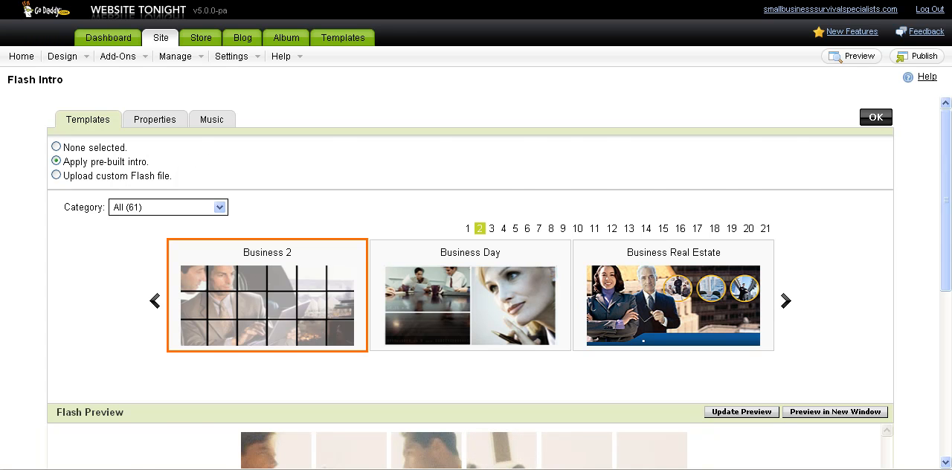
pyautogui.click(343, 37)
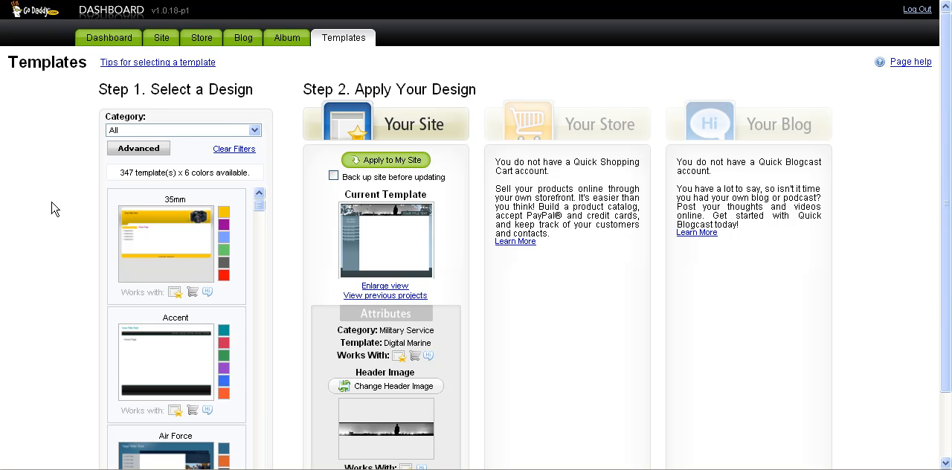
pyautogui.moveTo(483, 256)
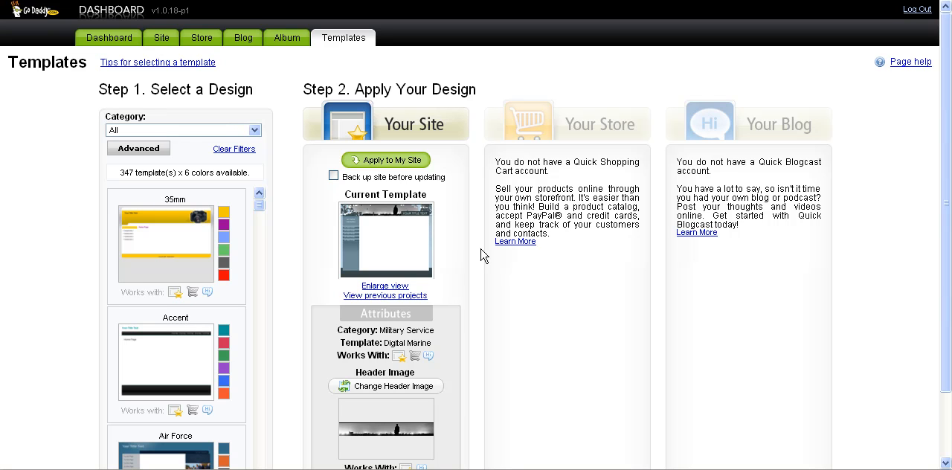
pyautogui.moveTo(533, 395)
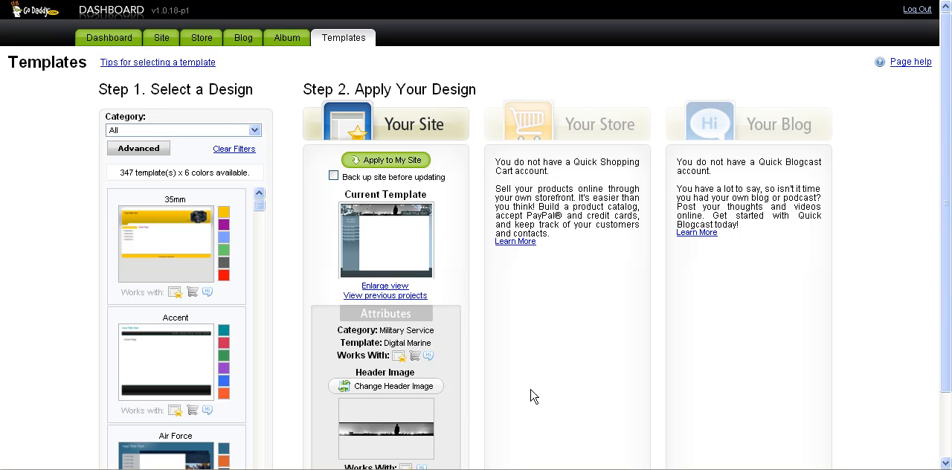
pyautogui.moveTo(636, 447)
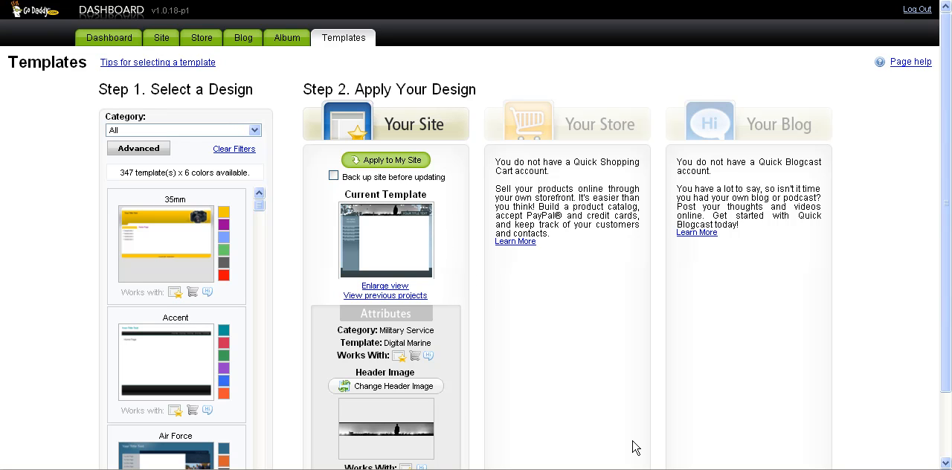
pyautogui.moveTo(337, 222)
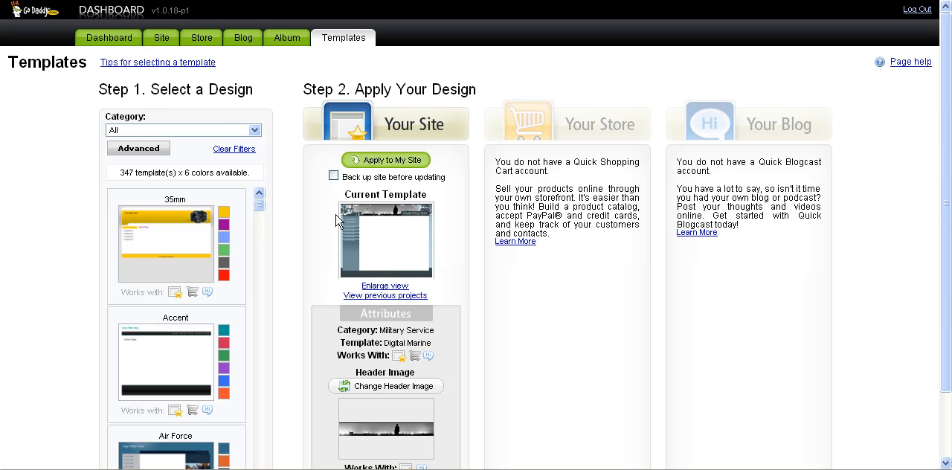
pyautogui.moveTo(446, 305)
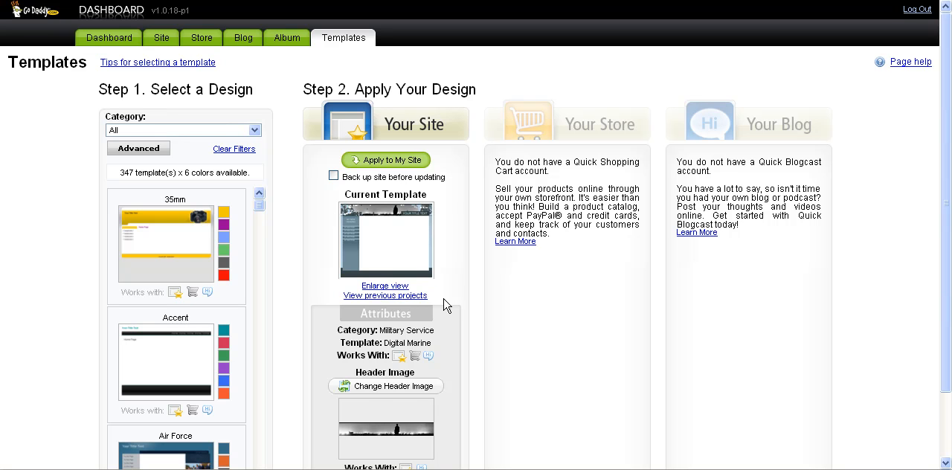
# Scroll through the Step 1 design catalog, comparing each template's colour swatches
pyautogui.scroll(-3)
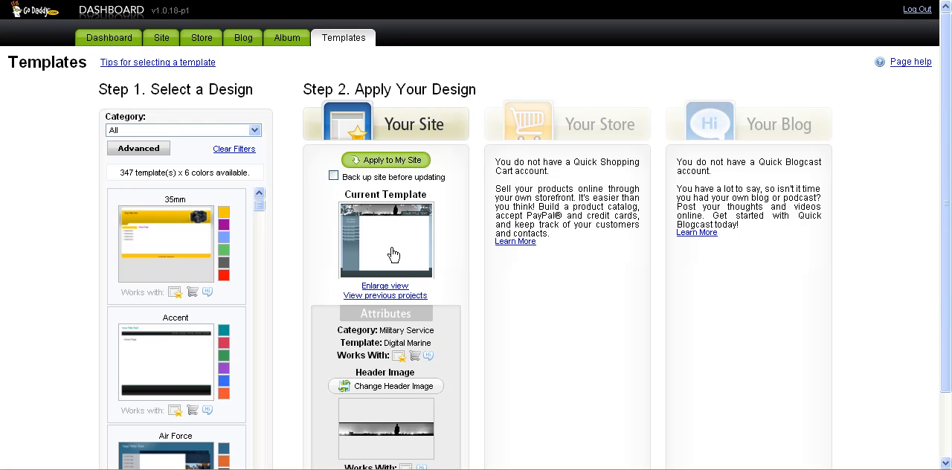
pyautogui.click(385, 286)
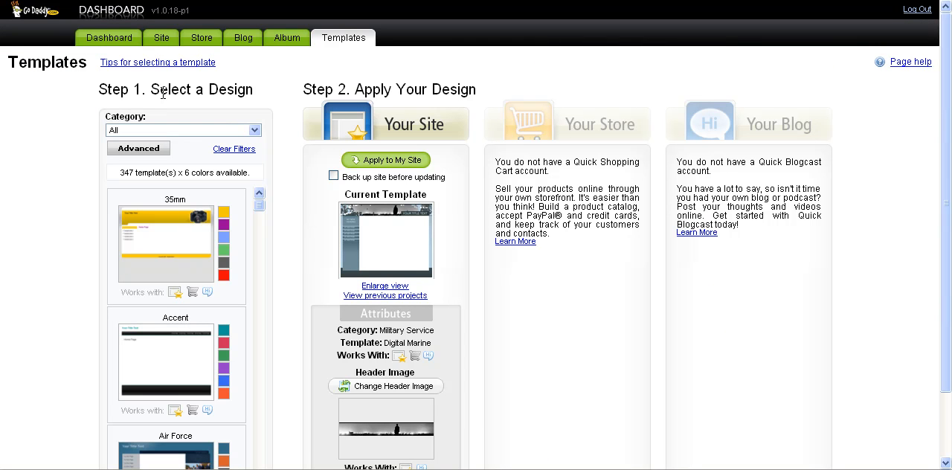
pyautogui.scroll(-3)
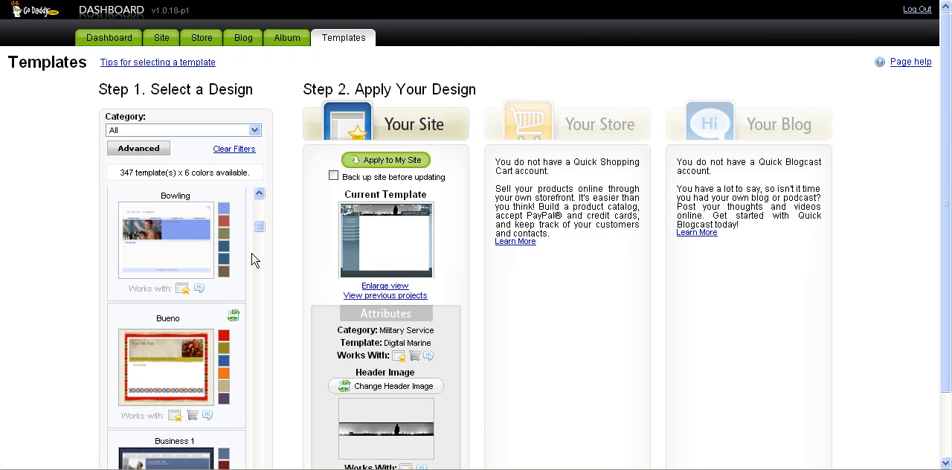
pyautogui.scroll(-3)
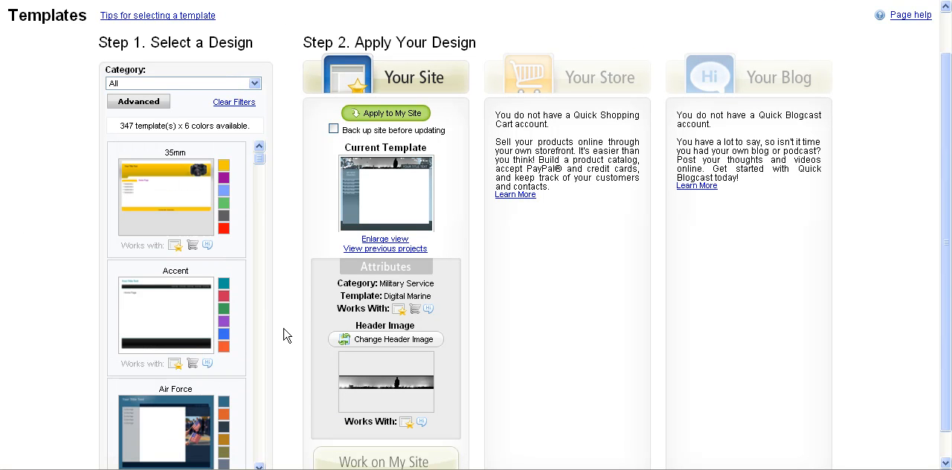
pyautogui.moveTo(231, 308)
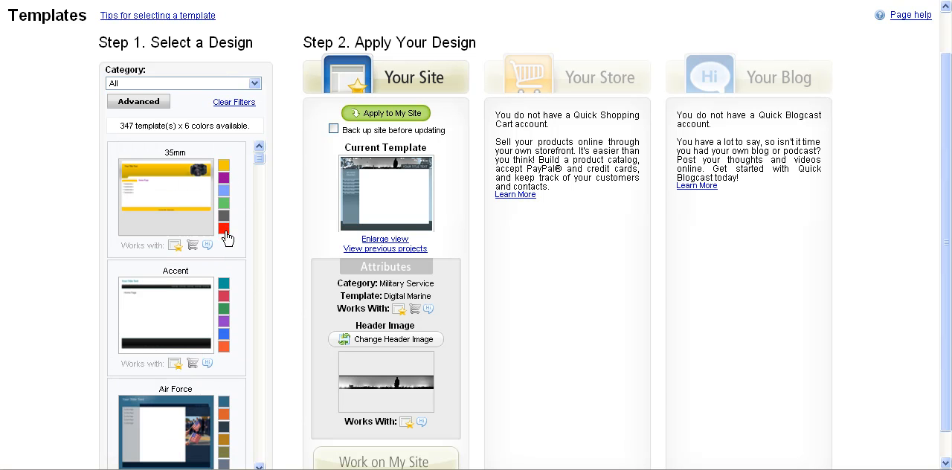
pyautogui.moveTo(334, 206)
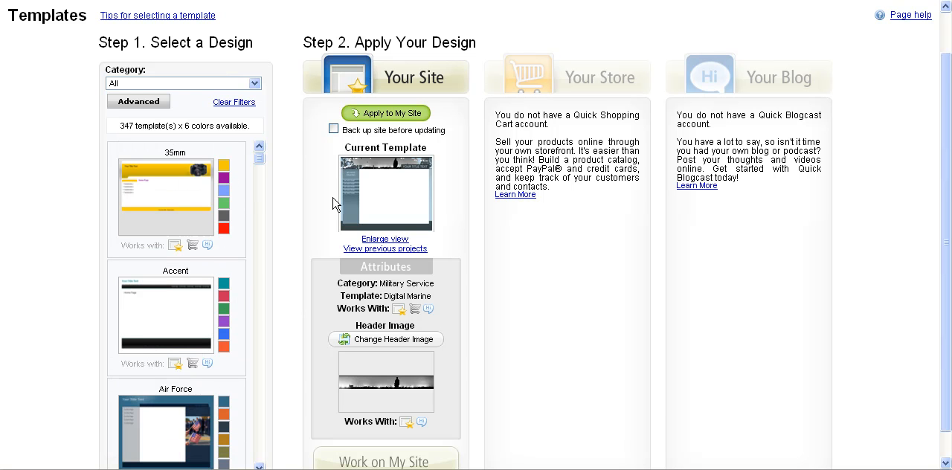
pyautogui.moveTo(324, 237)
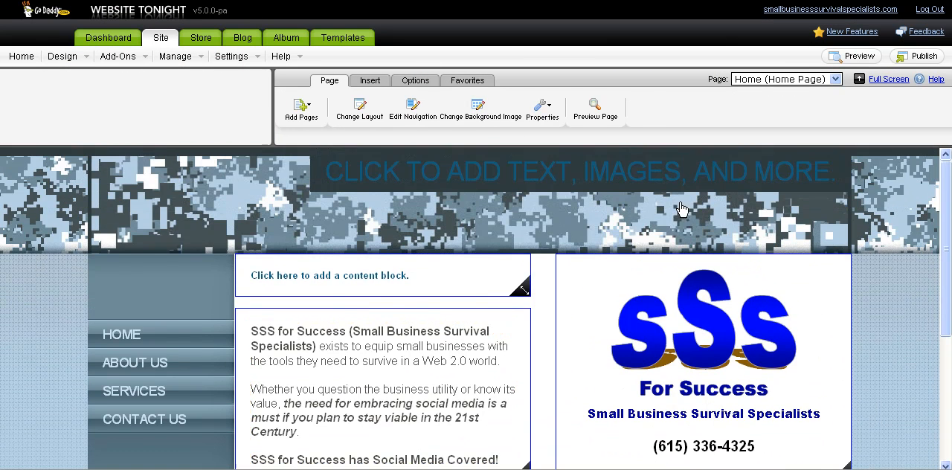
# View the page types under Add Pages, then open Change Background Image
pyautogui.click(301, 109)
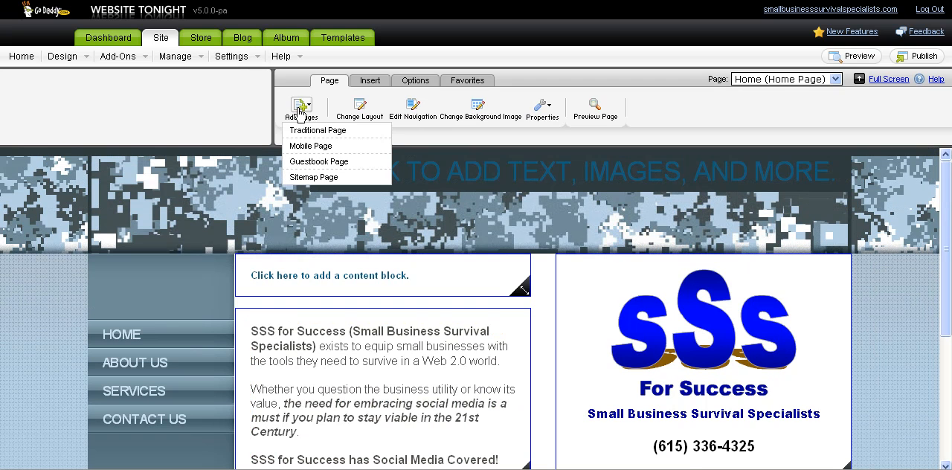
pyautogui.moveTo(478, 106)
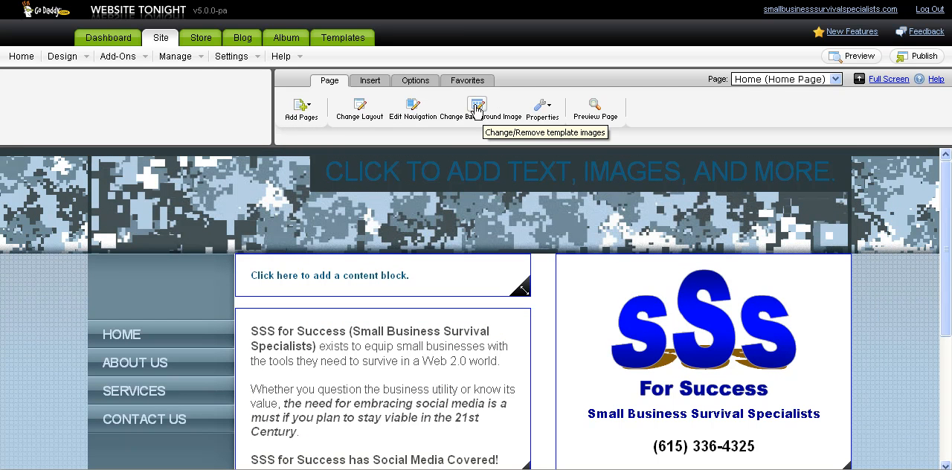
pyautogui.moveTo(359, 108)
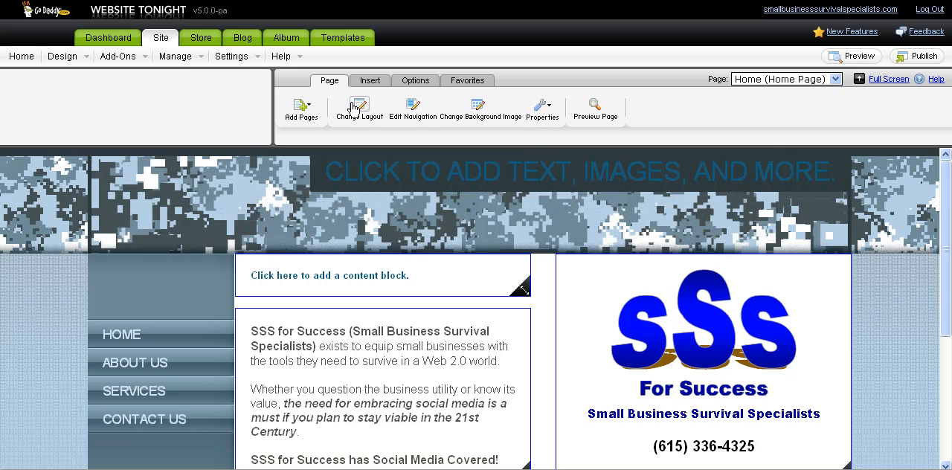
pyautogui.click(476, 110)
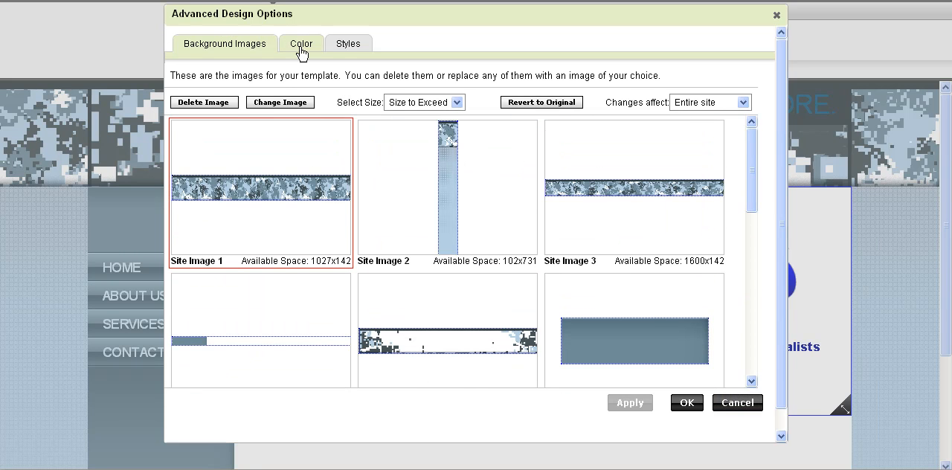
# Review background images, the read-only CSS in Styles, and the Color tab's text and link colours
pyautogui.click(348, 44)
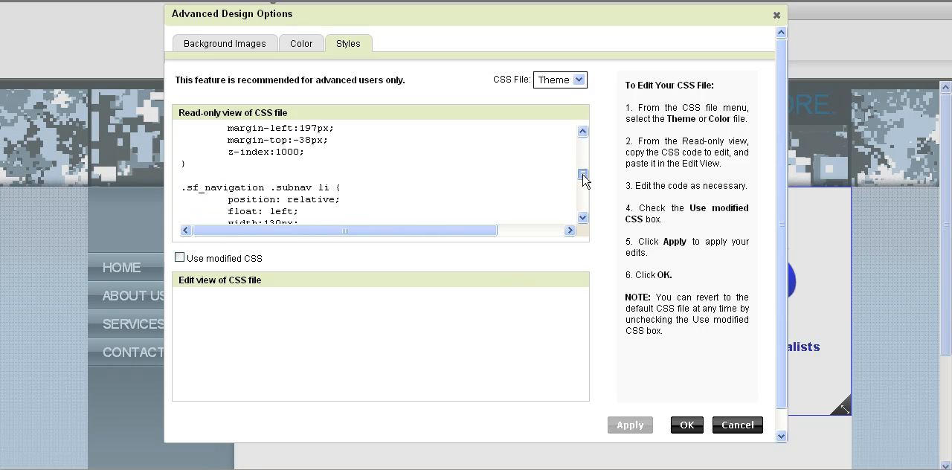
pyautogui.click(583, 176)
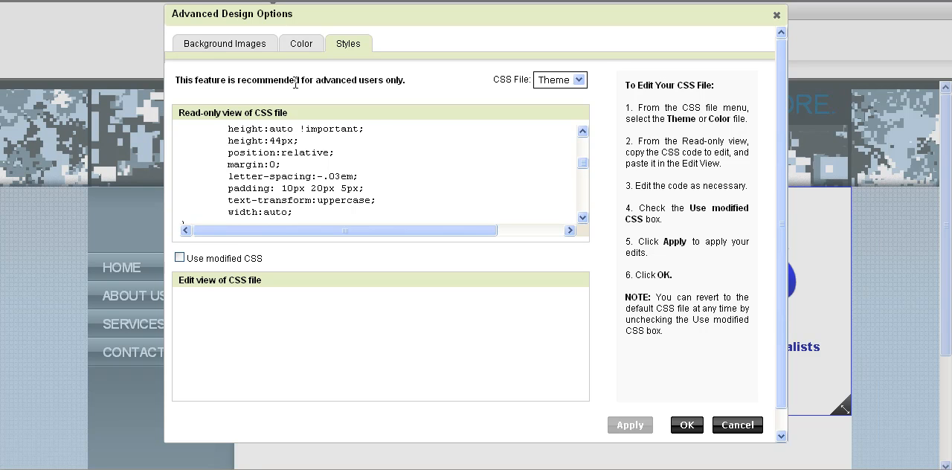
pyautogui.moveTo(242, 19)
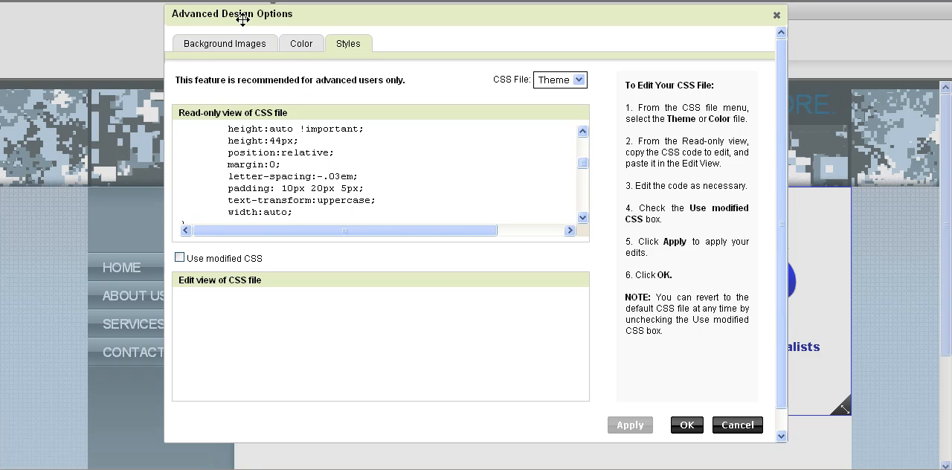
pyautogui.click(302, 43)
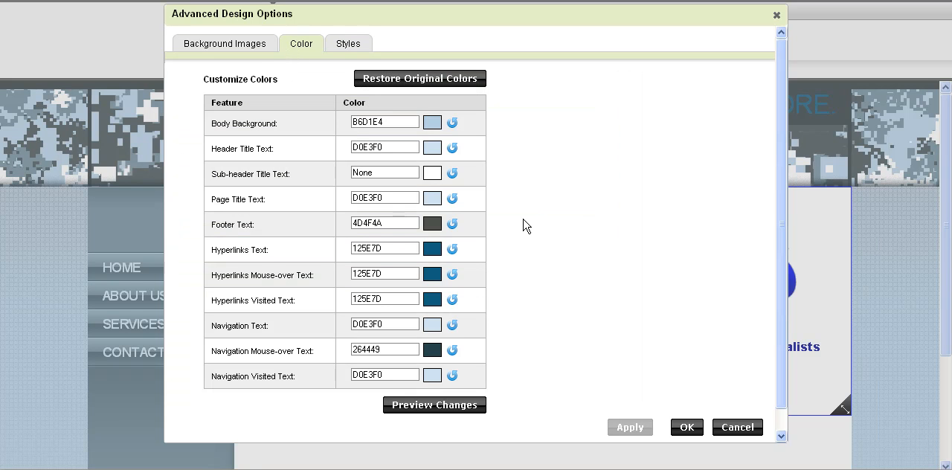
pyautogui.moveTo(412, 103)
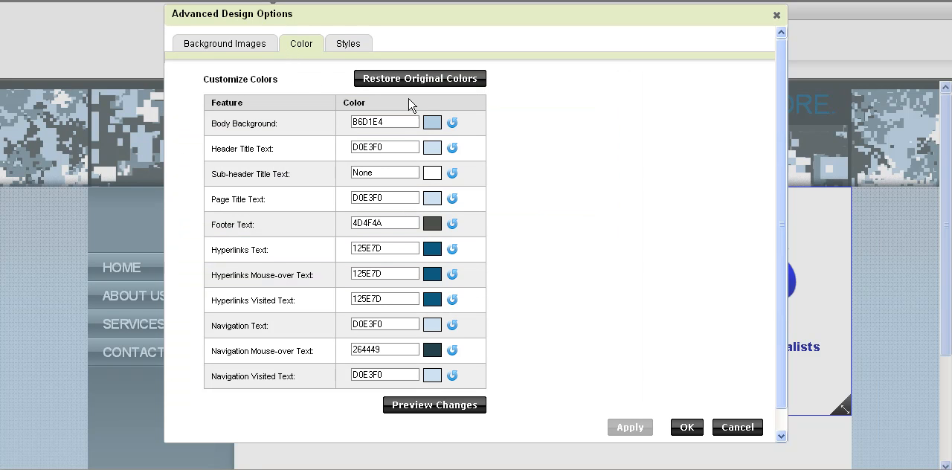
pyautogui.moveTo(443, 221)
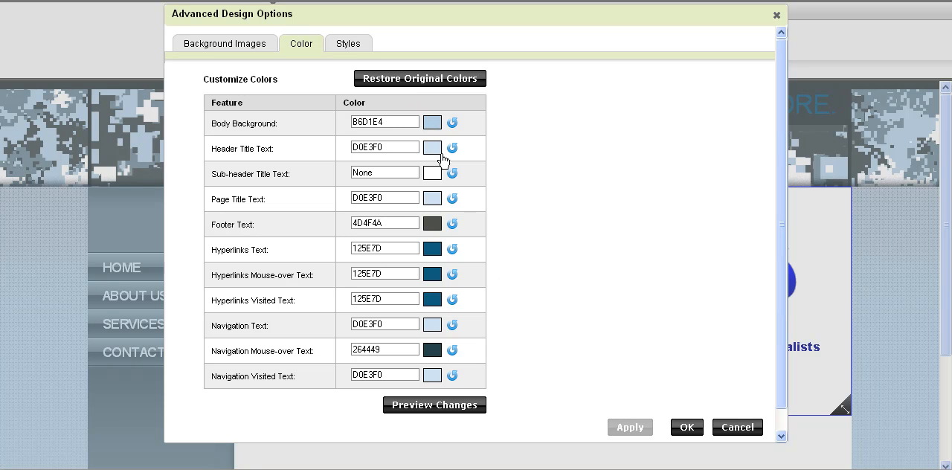
pyautogui.moveTo(279, 78)
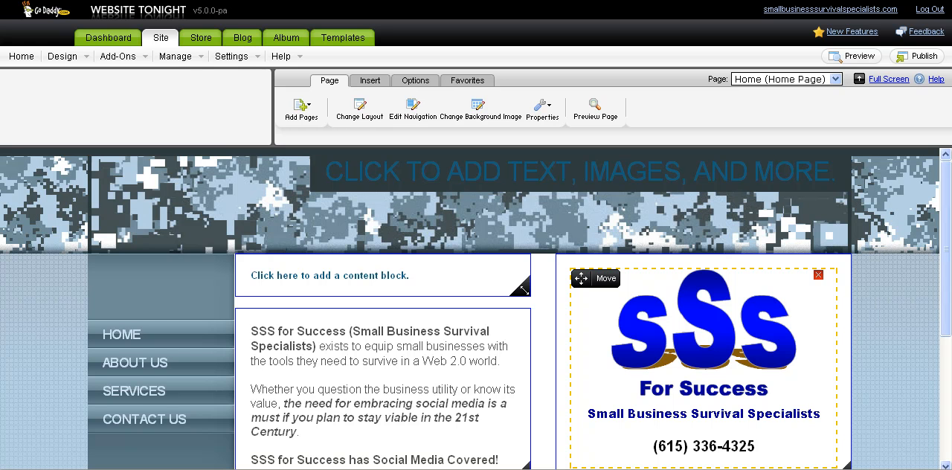
# Scroll down the Home page in the site editor after leaving Advanced Design Options
pyautogui.scroll(-3)
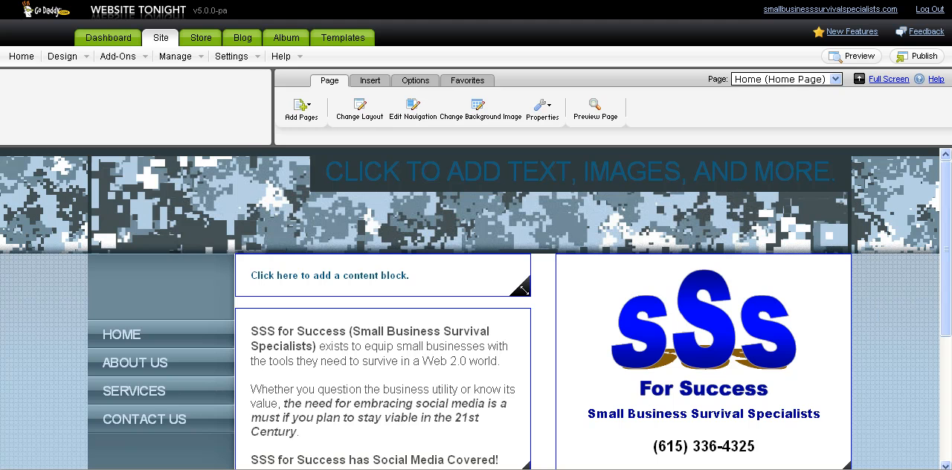
pyautogui.moveTo(549, 410)
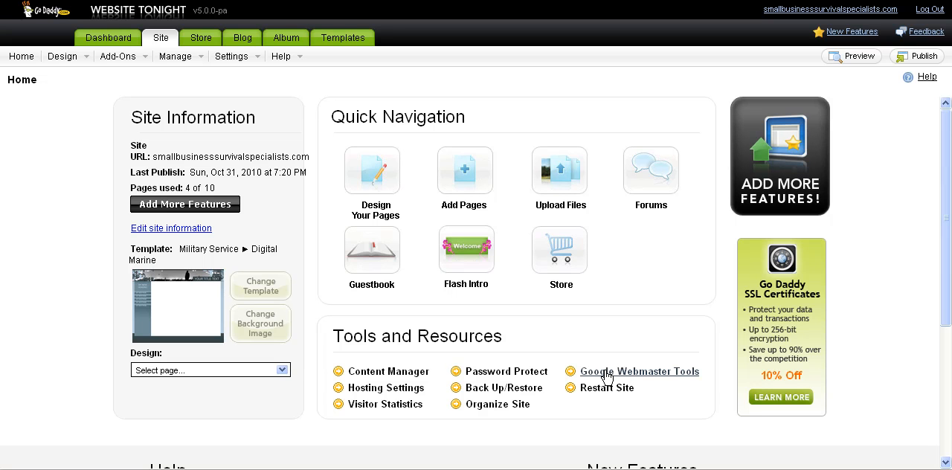
pyautogui.moveTo(610, 363)
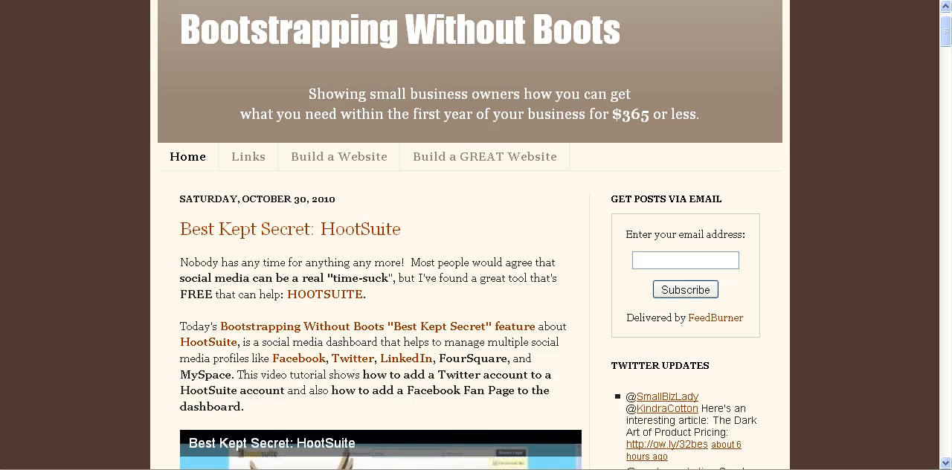
pyautogui.moveTo(482, 328)
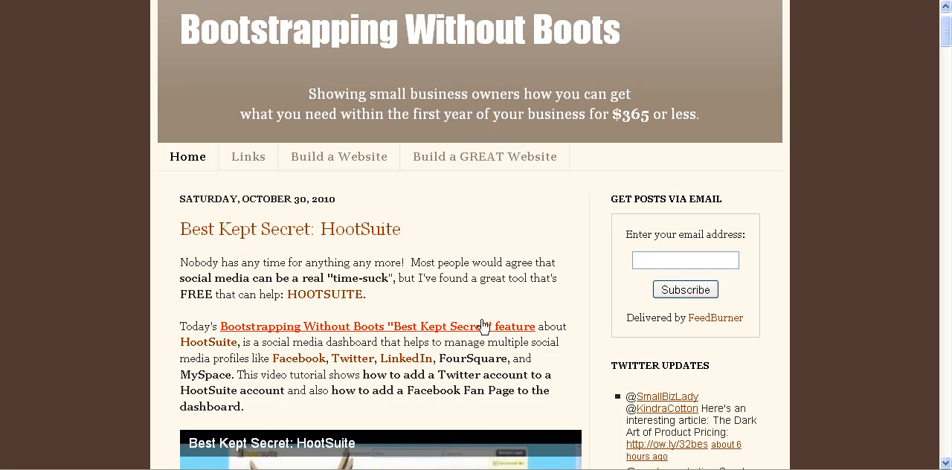
pyautogui.moveTo(136, 157)
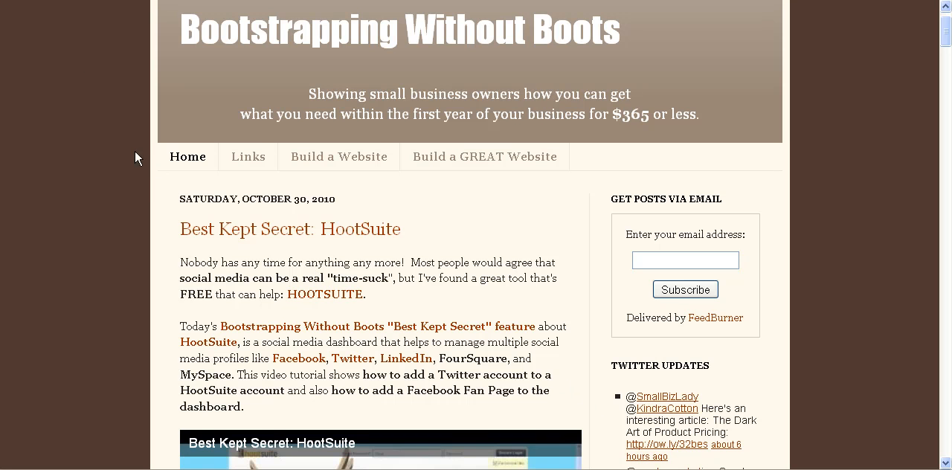
pyautogui.moveTo(65, 45)
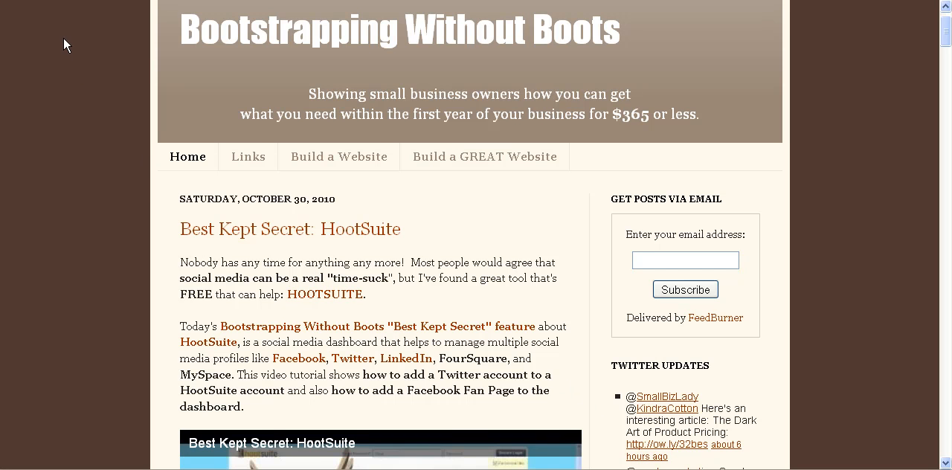